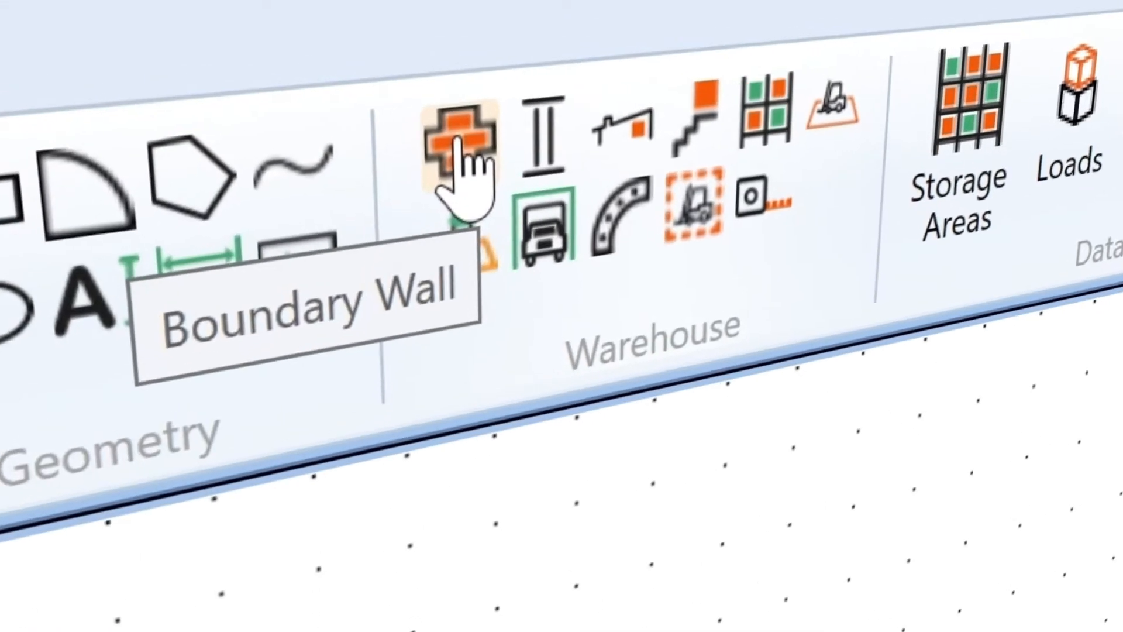
Draw the rectangular boundary wall and dimension its 180 m and 185 m sides
left_click(458, 136)
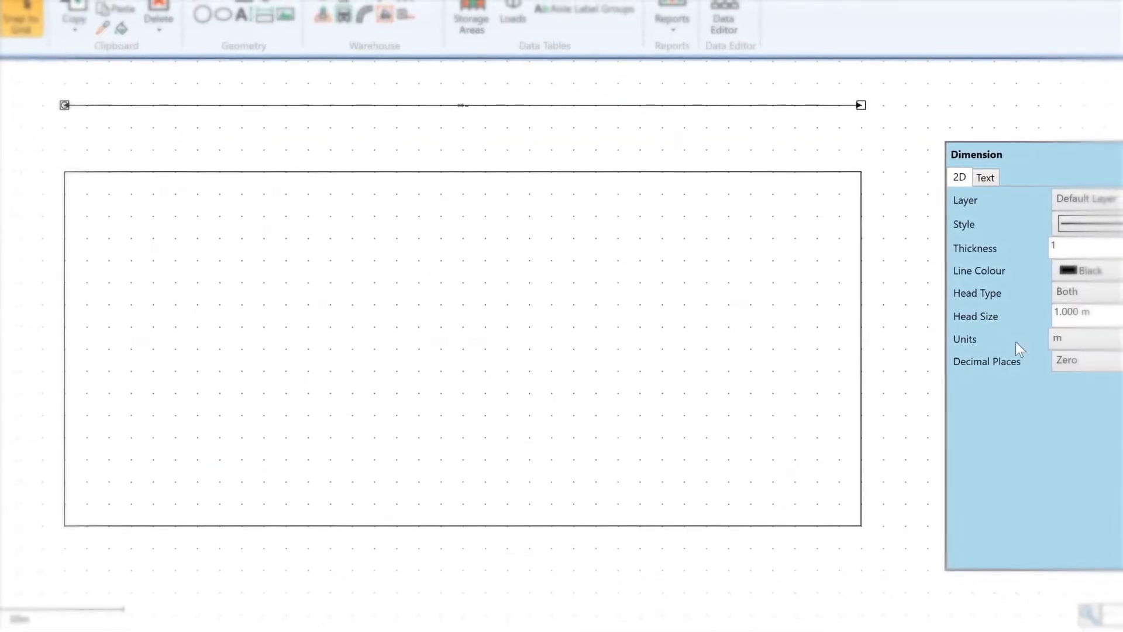
left_click(985, 176)
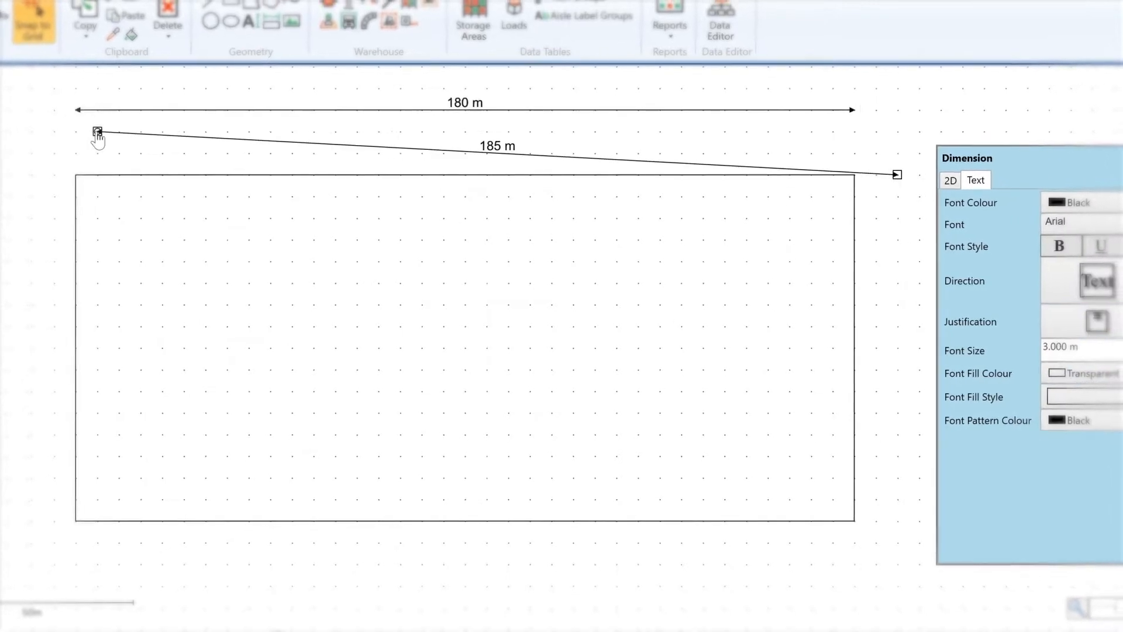
left_click(941, 182)
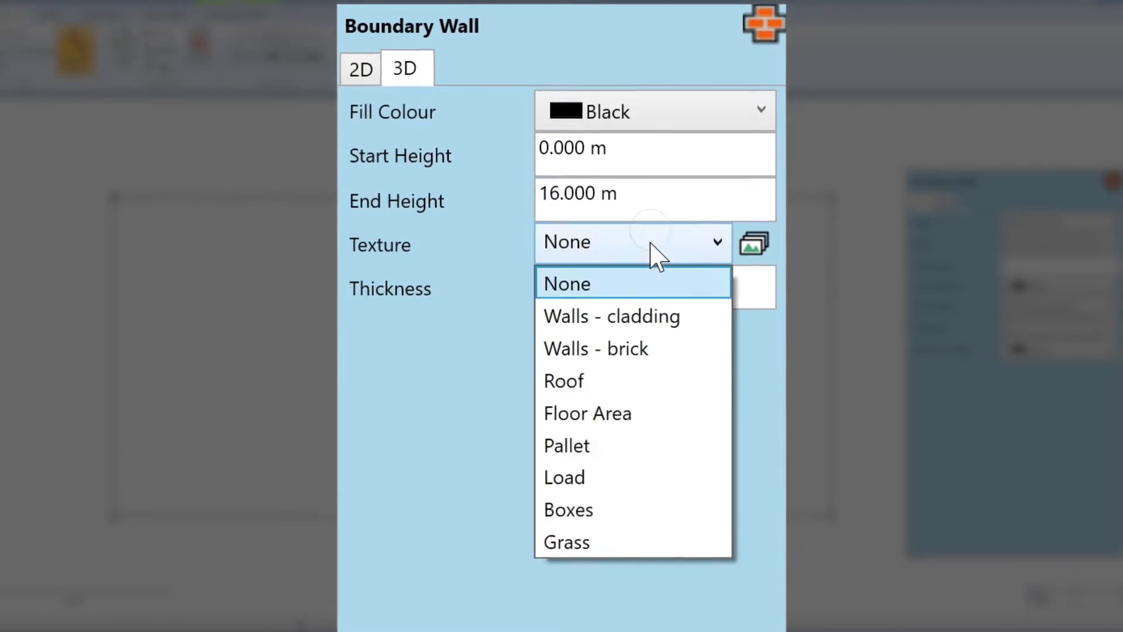
Apply gray 'Walls - cladding' texture to the wall and define the Chill cage load
left_click(611, 316)
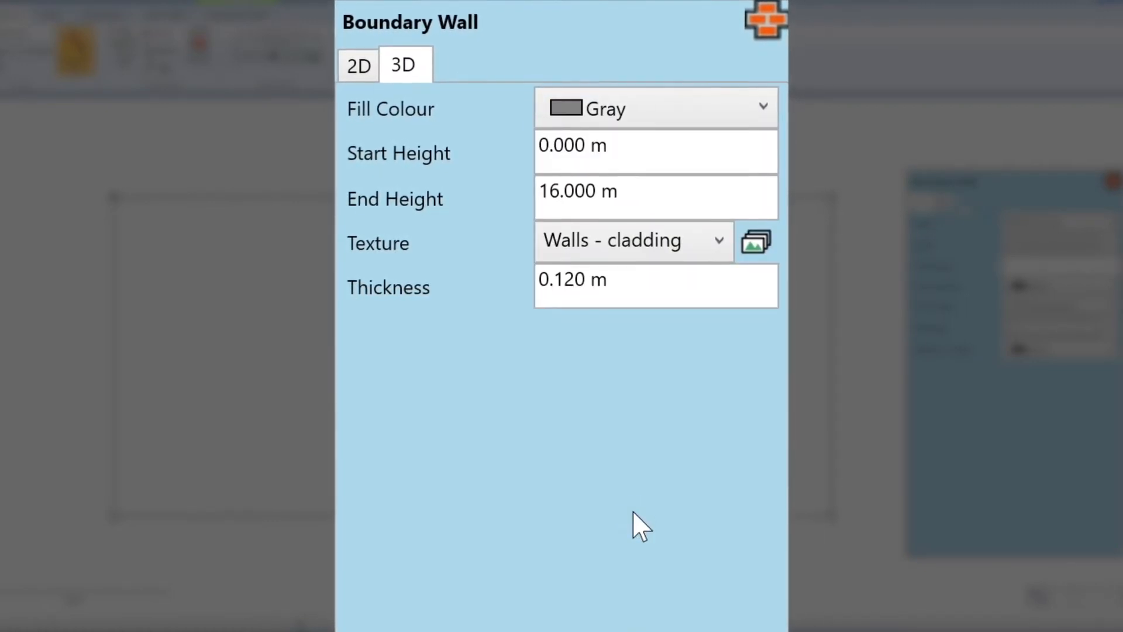
left_click(756, 241)
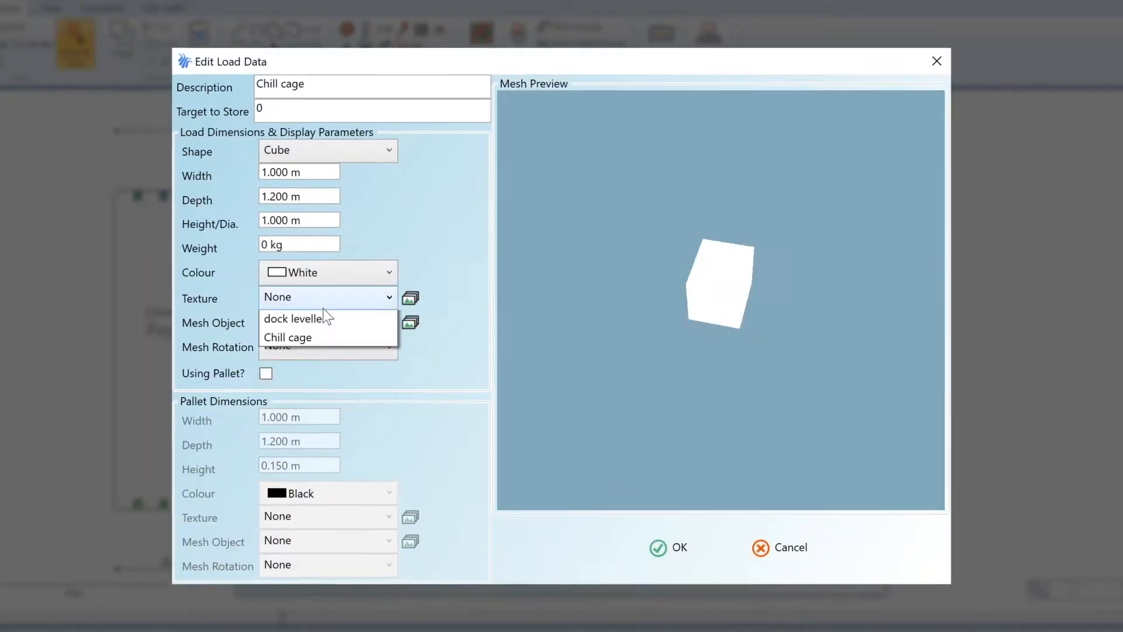
left_click(288, 337)
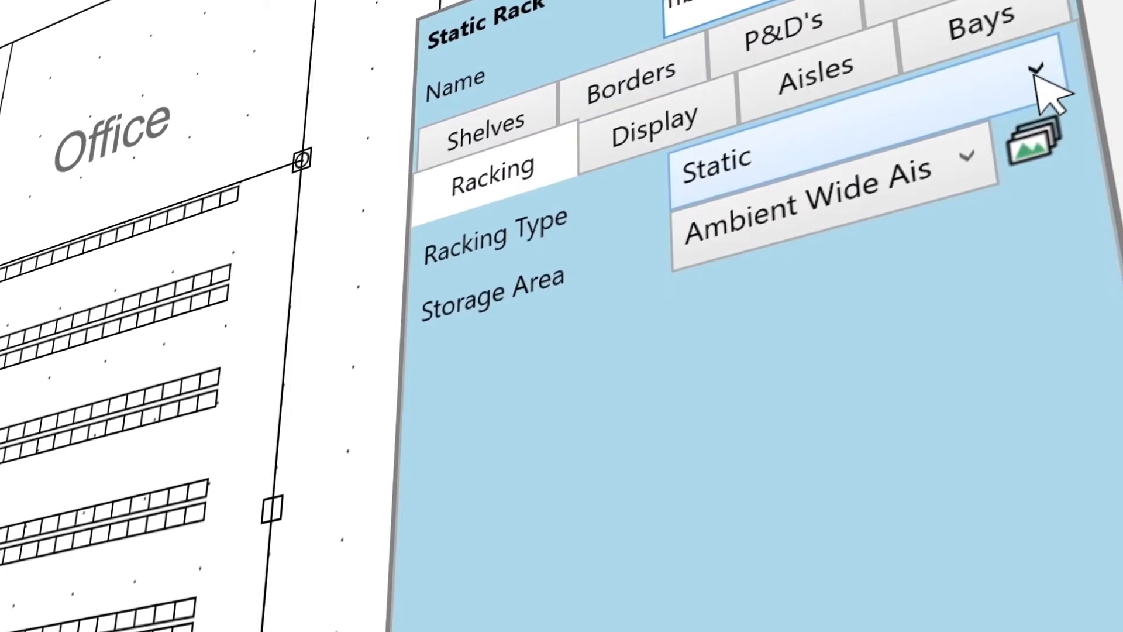
Assign the static rack to the Ambient storage area and set its face-to-face aisle width
left_click(970, 159)
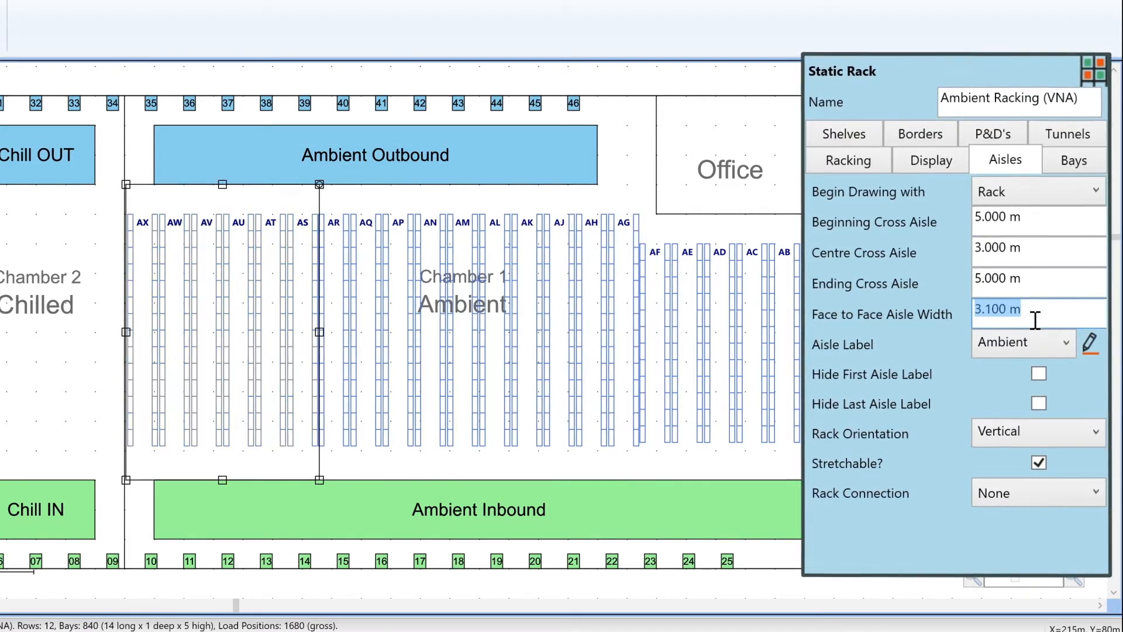
left_click(1073, 160)
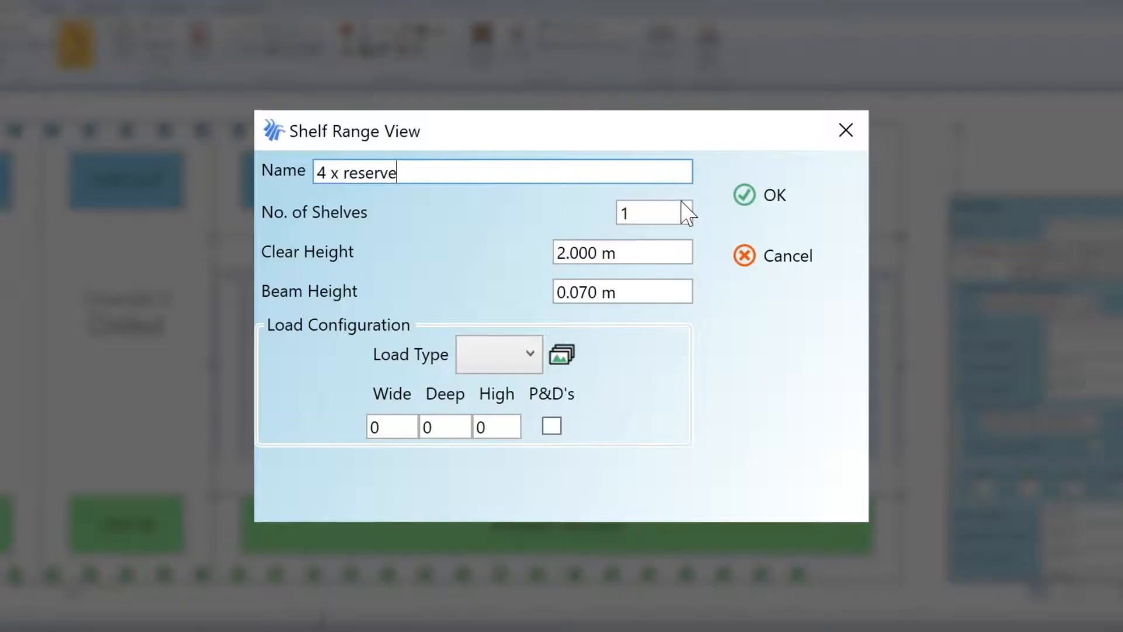
Add a shelf range named '4 x reserve' with its number of shelves
left_click(530, 354)
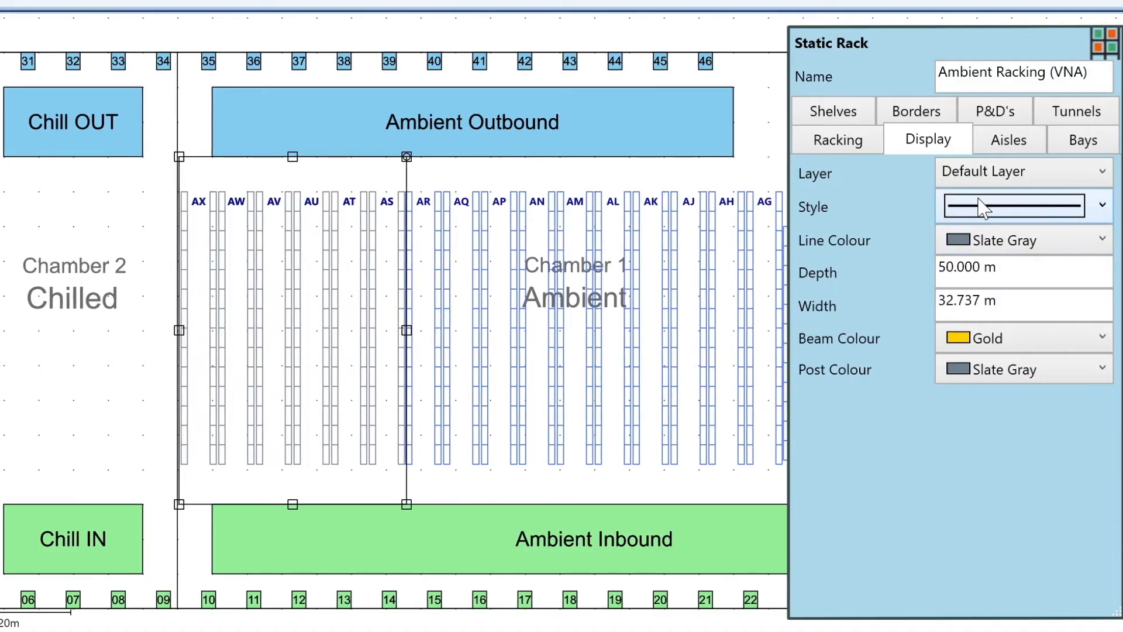
Adjust the rack display outline and reduce the face-to-face aisle width to 1.800 m
left_click(1008, 139)
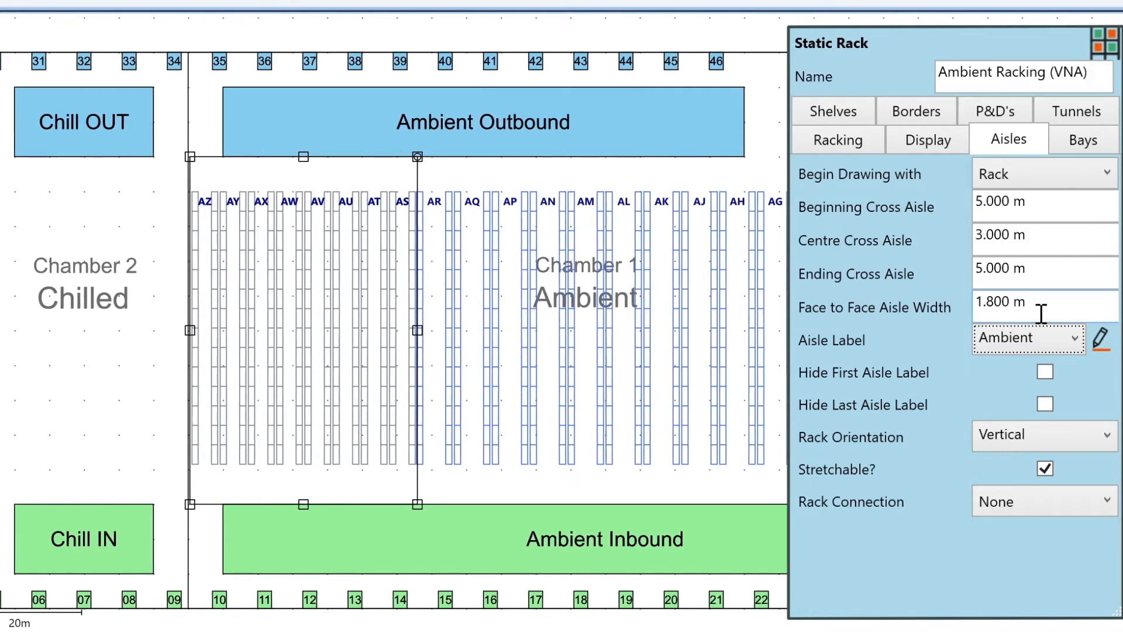
left_click(995, 110)
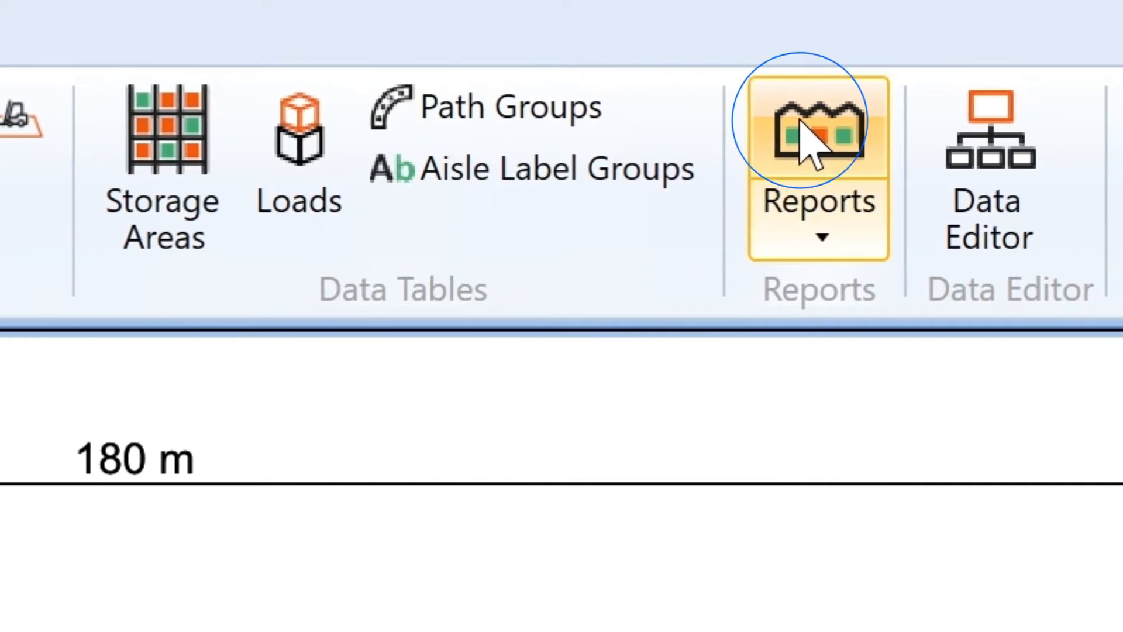
Generate the Warehouse Summary report and review floor utilisation and storage locations created
left_click(817, 126)
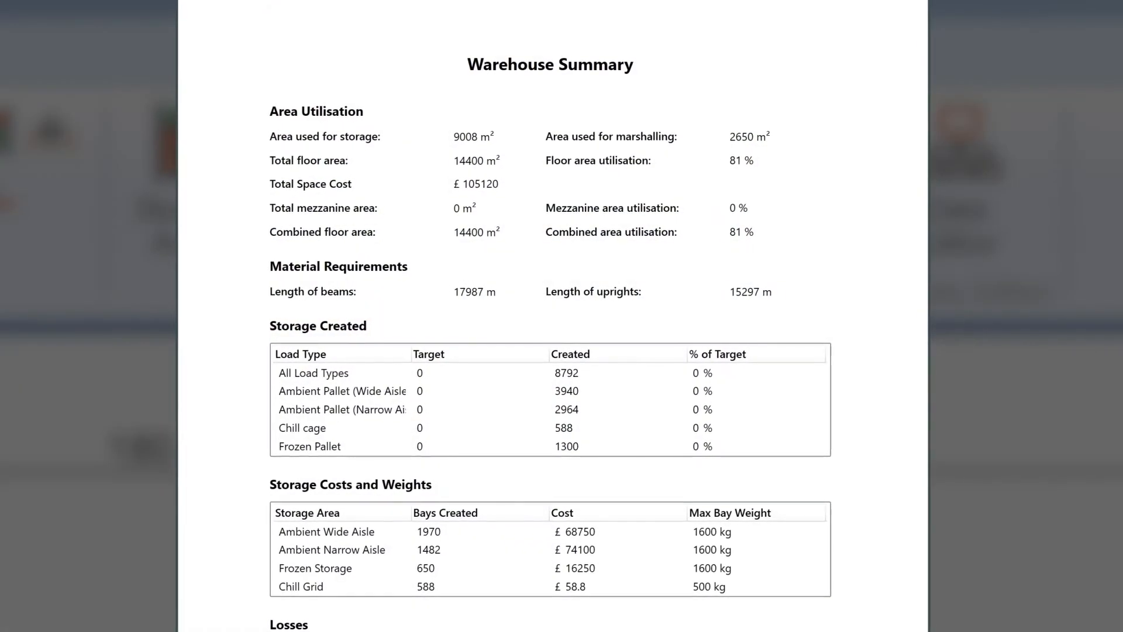
scroll("down", 3)
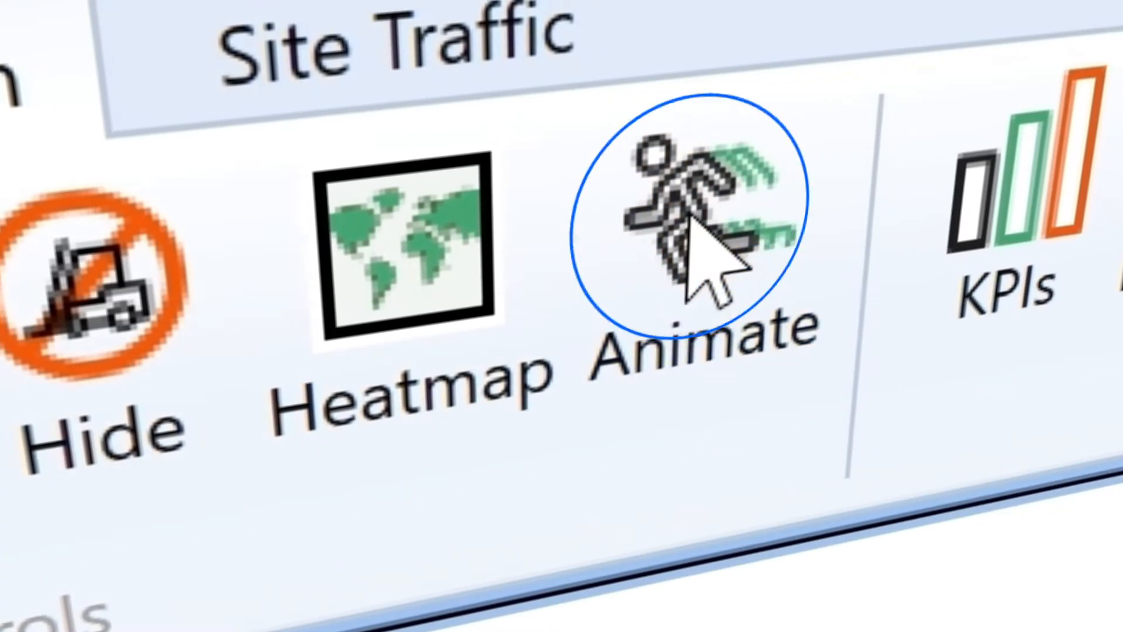
Set the animation's inbound delivery settings and per-area pick types, then start the simulation
left_click(692, 200)
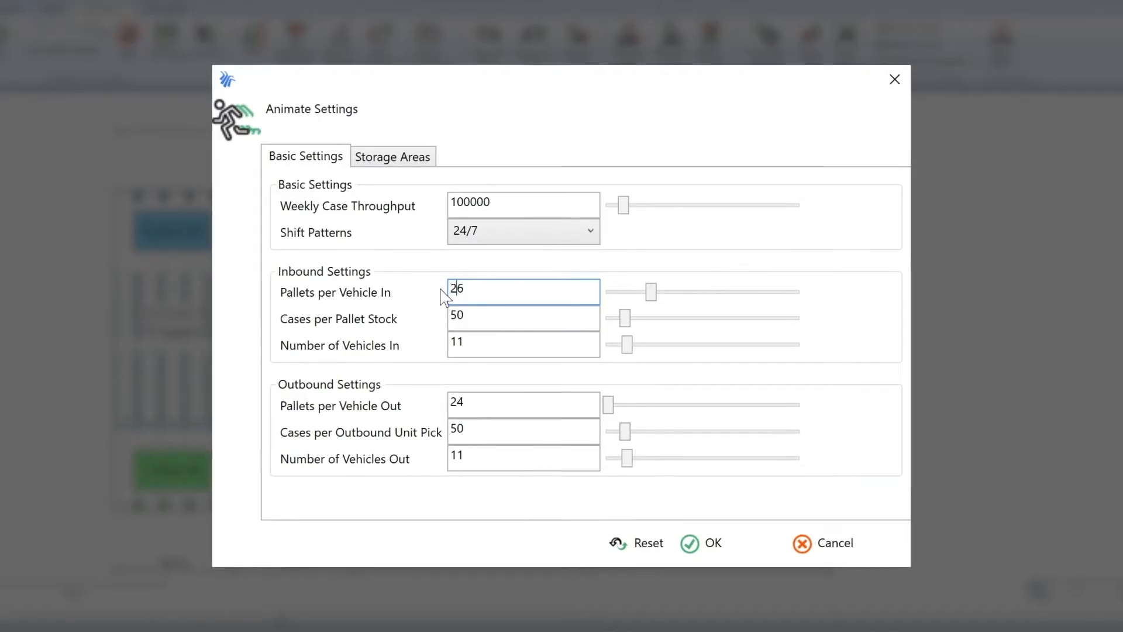
left_click(523, 431)
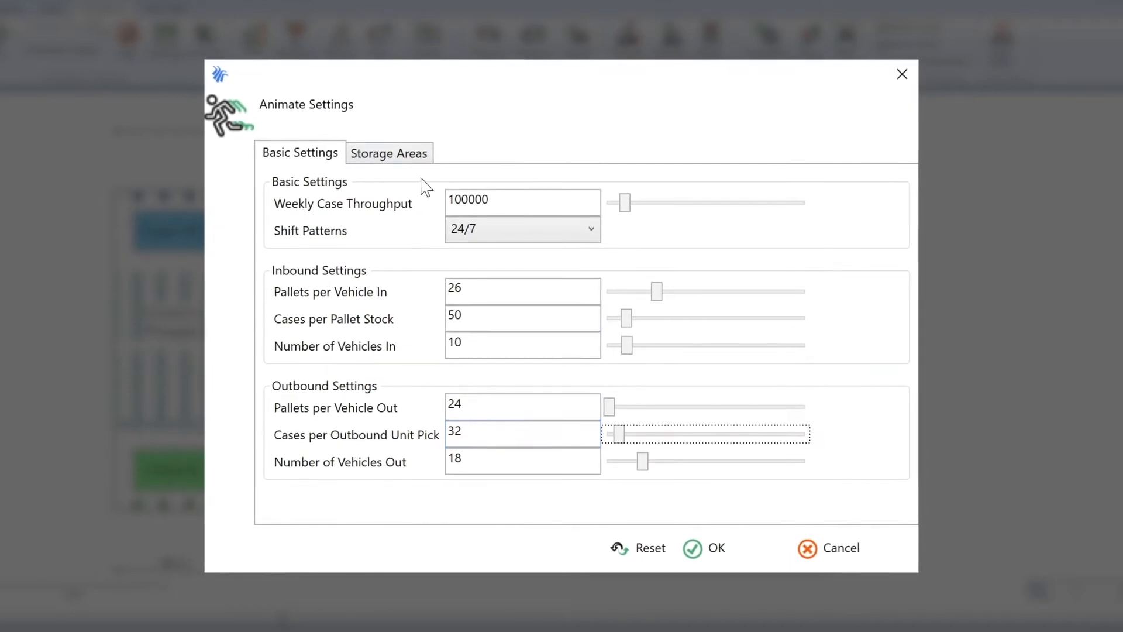
left_click(388, 152)
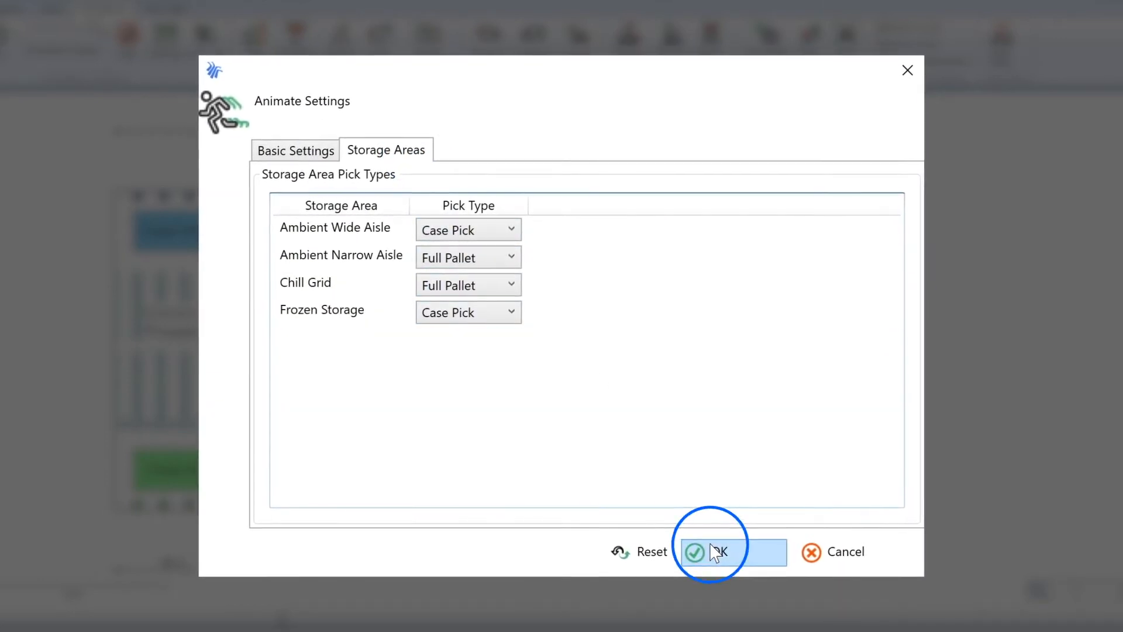
left_click(719, 551)
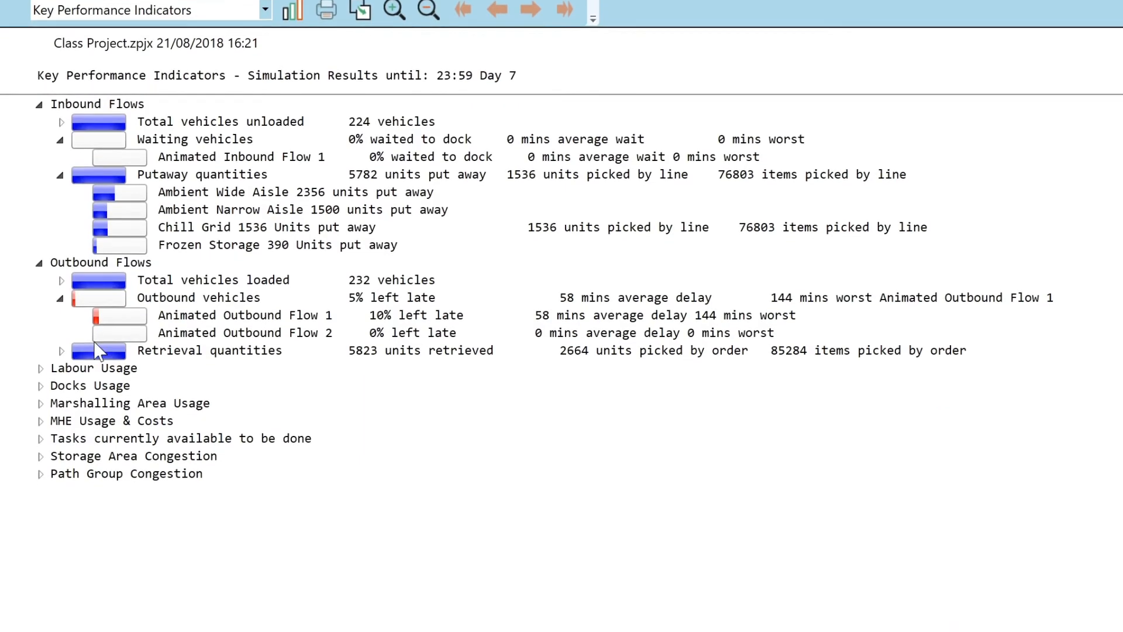
Expand the KPI Retrieval quantities node to show units retrieved per storage area
left_click(62, 350)
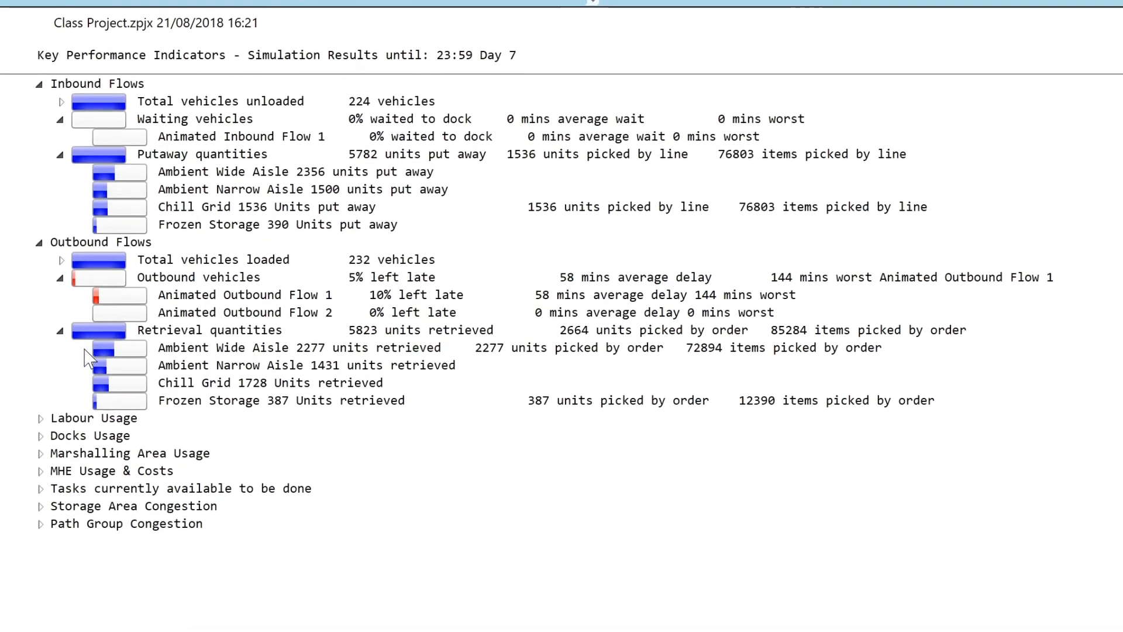